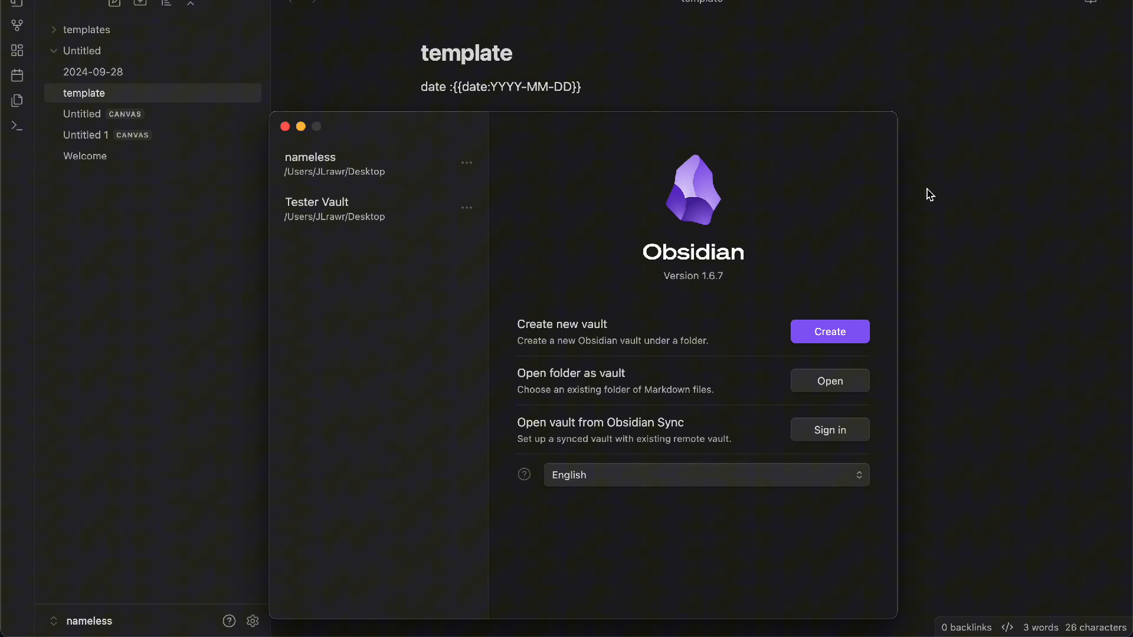
mouse_move(668, 267)
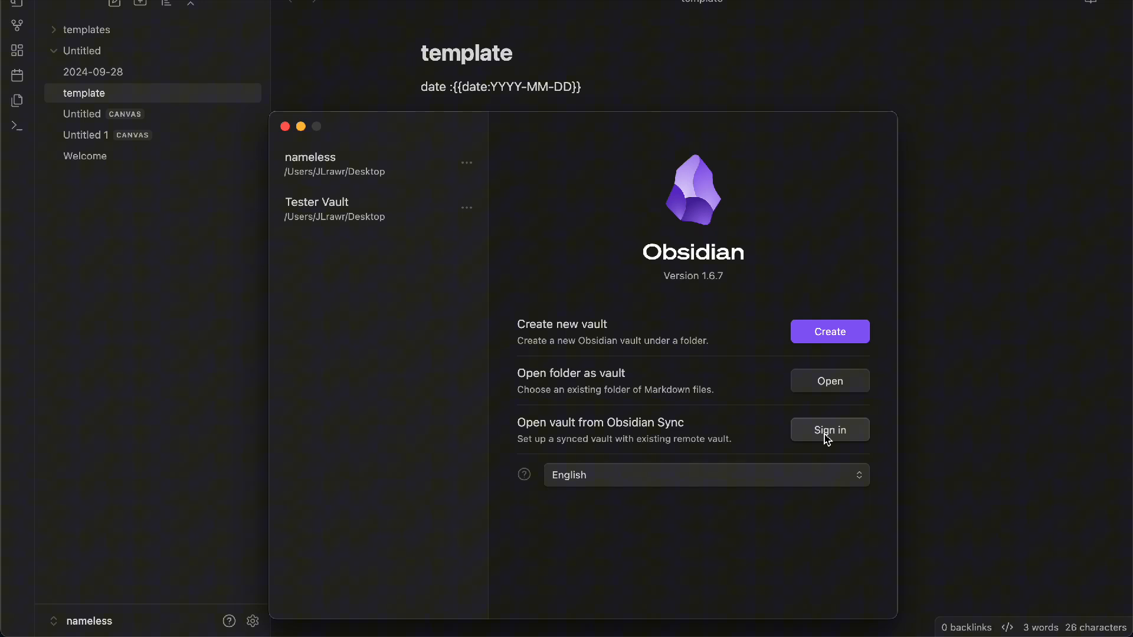
mouse_move(576, 361)
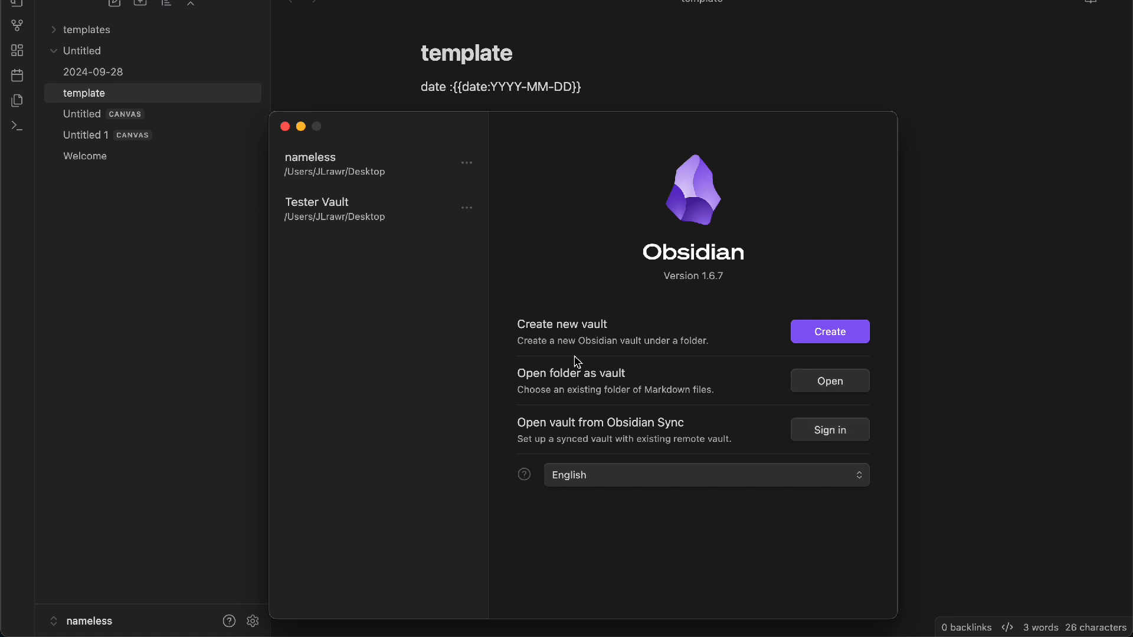
mouse_move(820, 322)
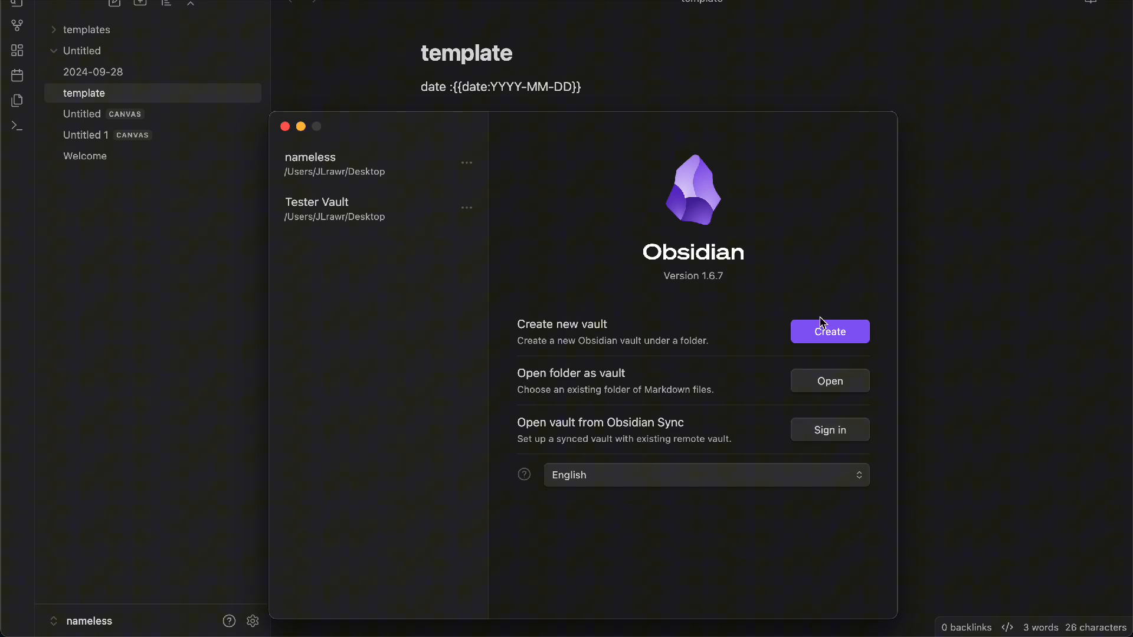
- Start a new local vault and enter 'test' as the vault name
left_click(828, 332)
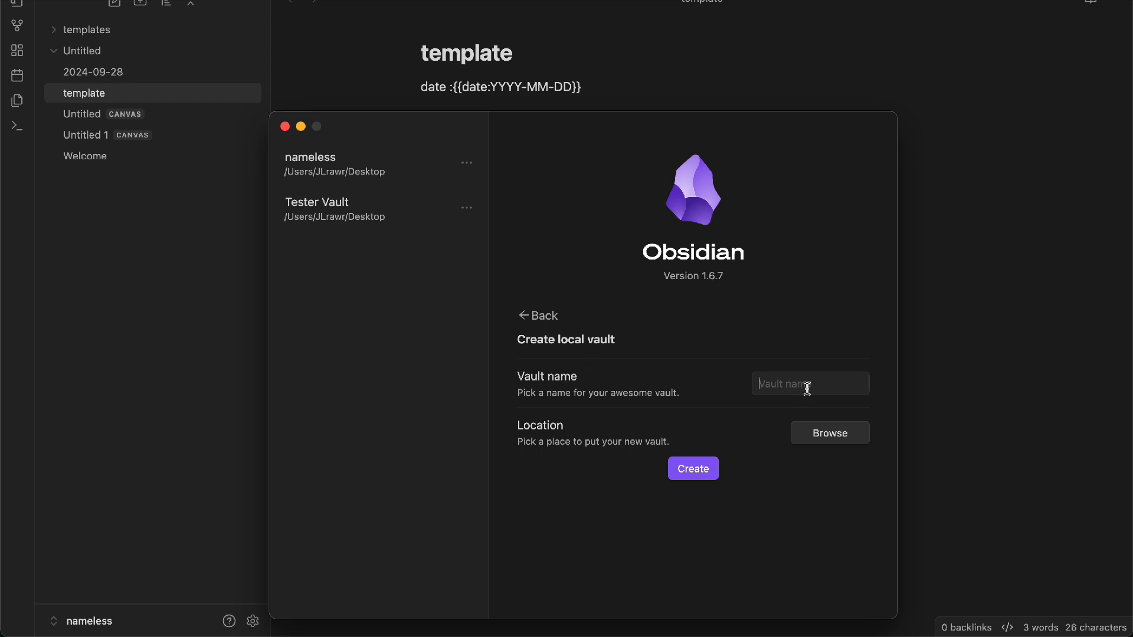
type("test")
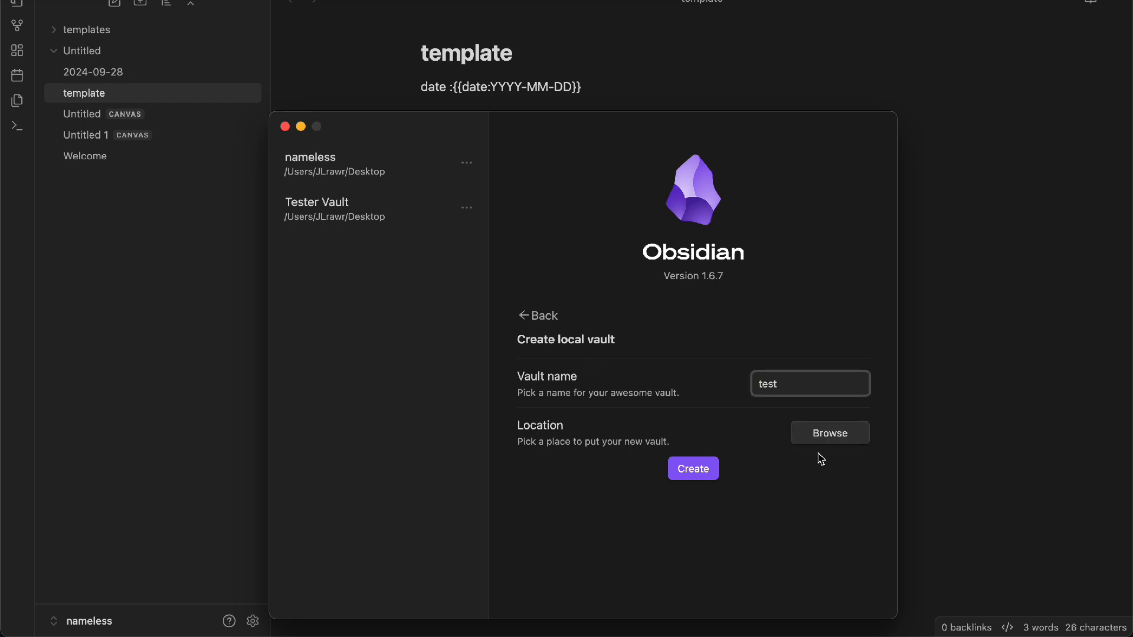
- Browse for the vault location and select iCloud Drive in the folder picker
left_click(829, 432)
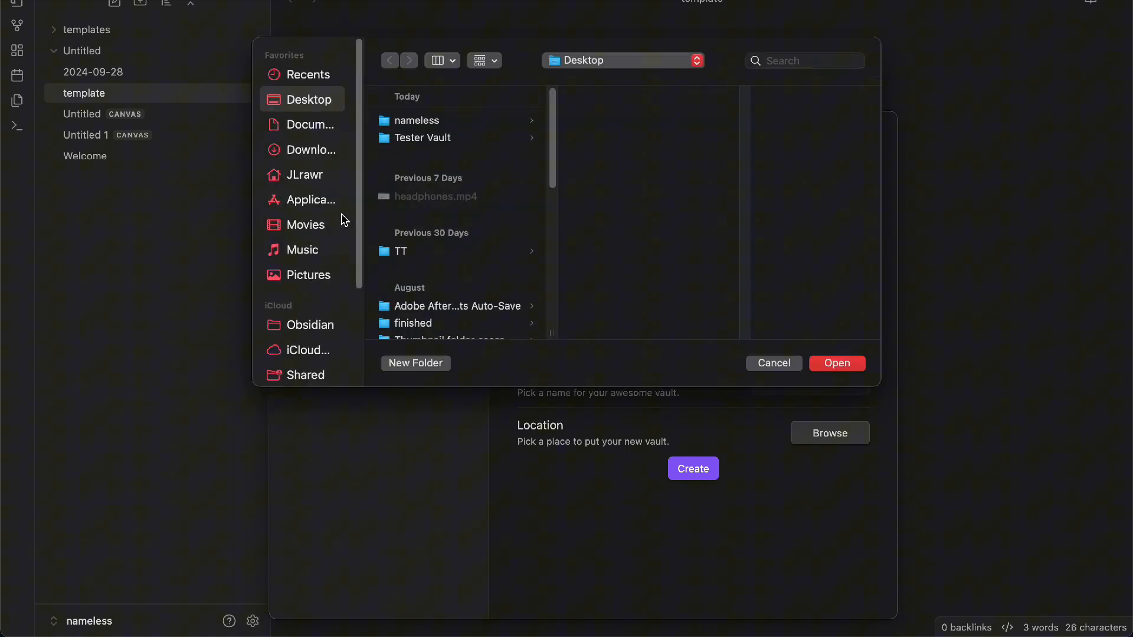
scroll("down", 3)
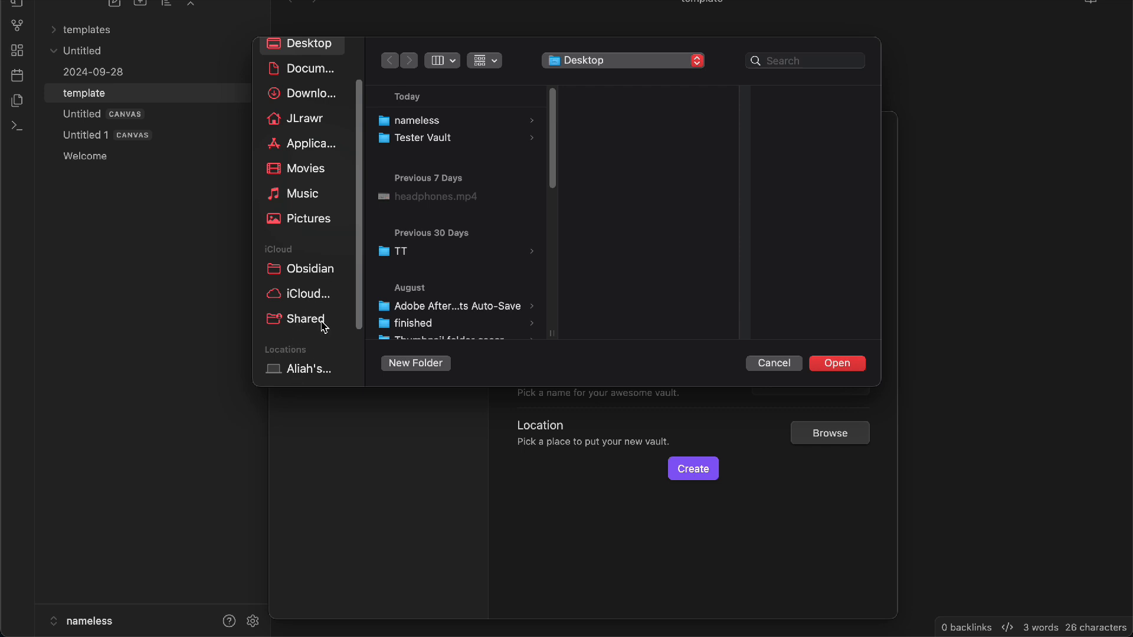
left_click(310, 293)
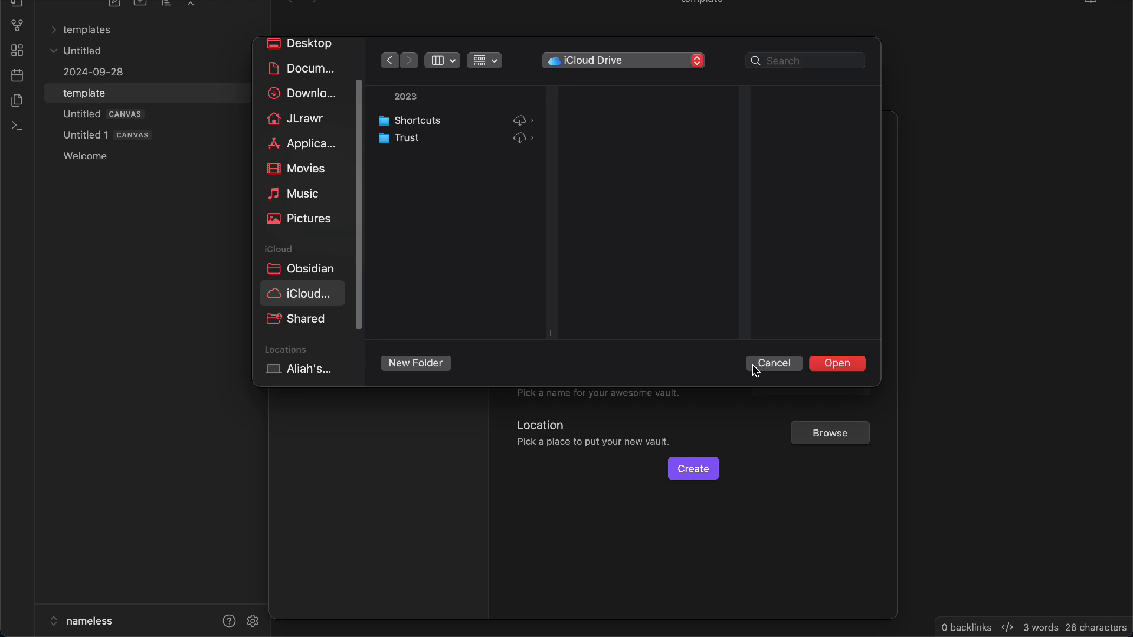
mouse_move(539, 315)
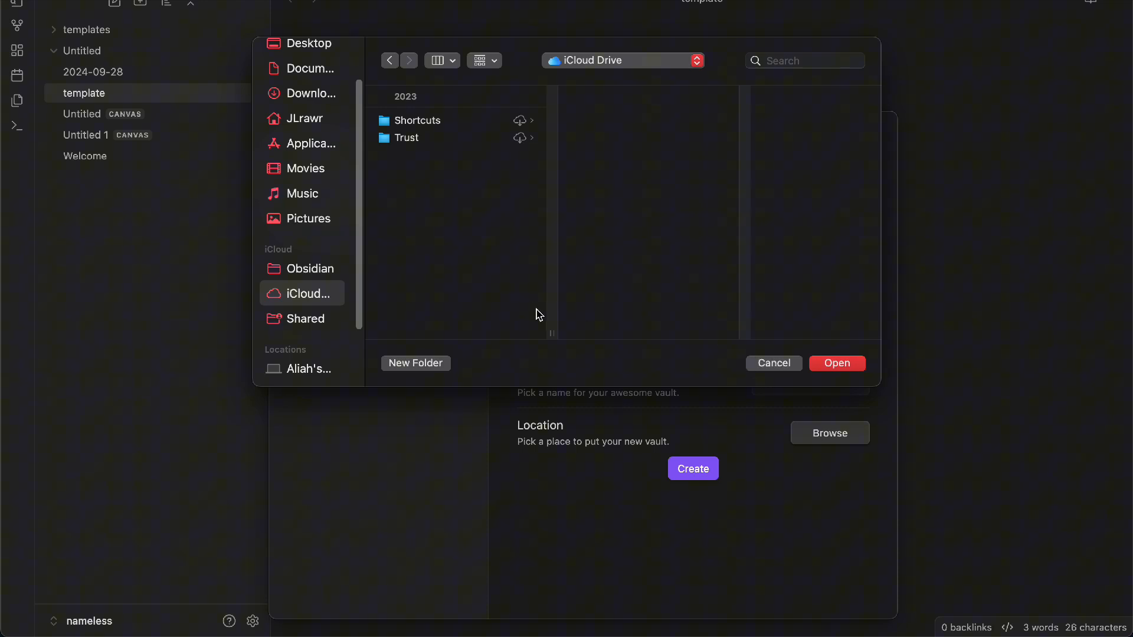
mouse_move(460, 207)
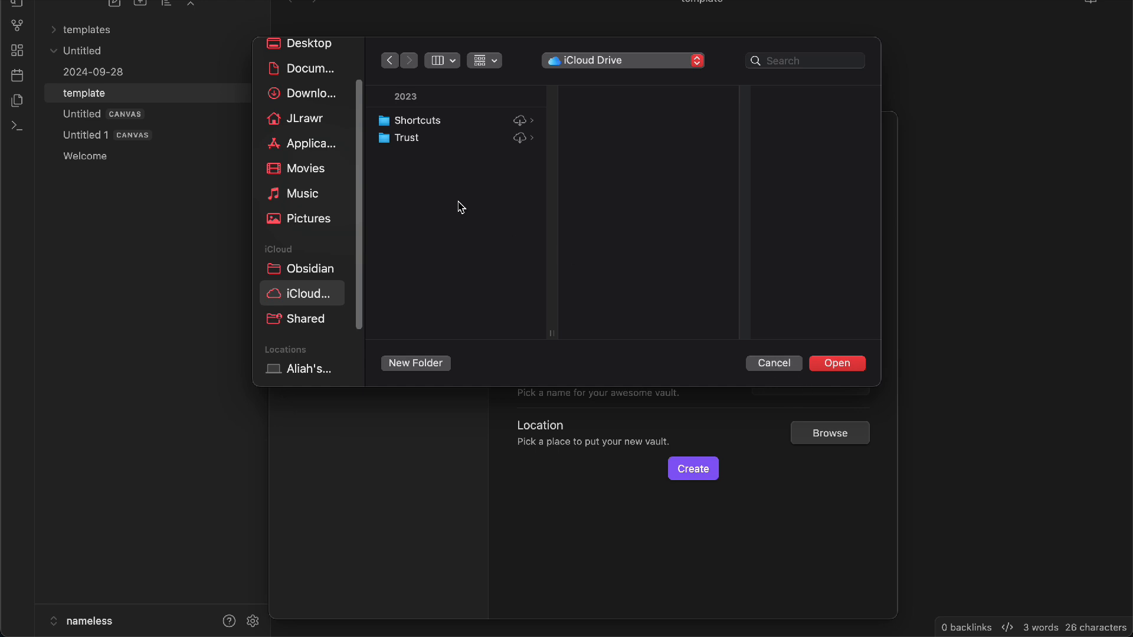
mouse_move(784, 382)
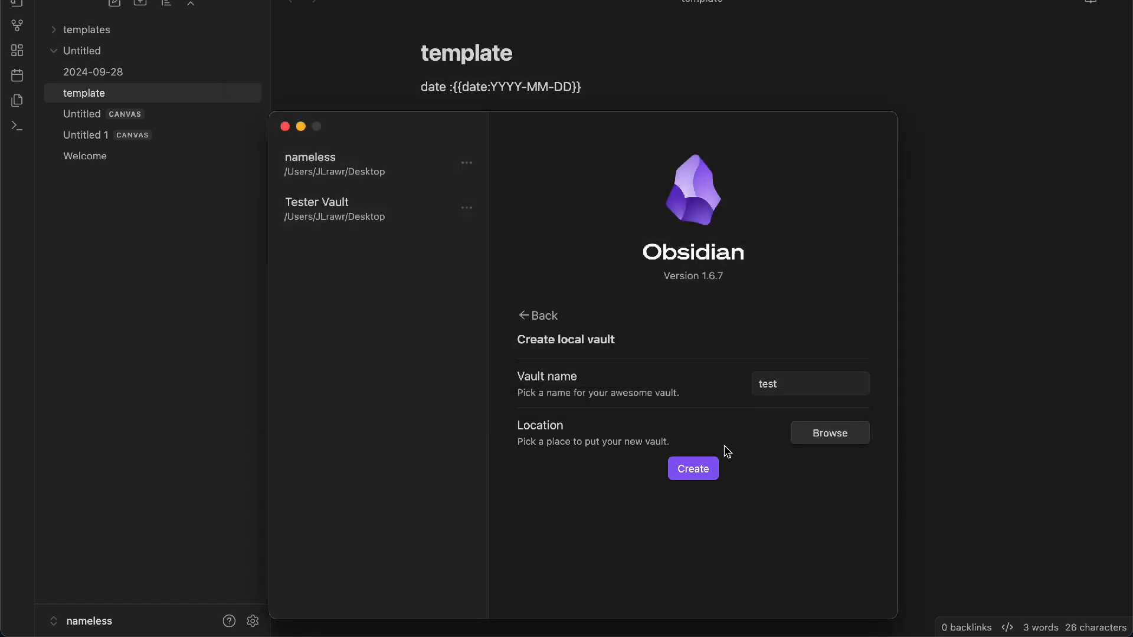
mouse_move(743, 497)
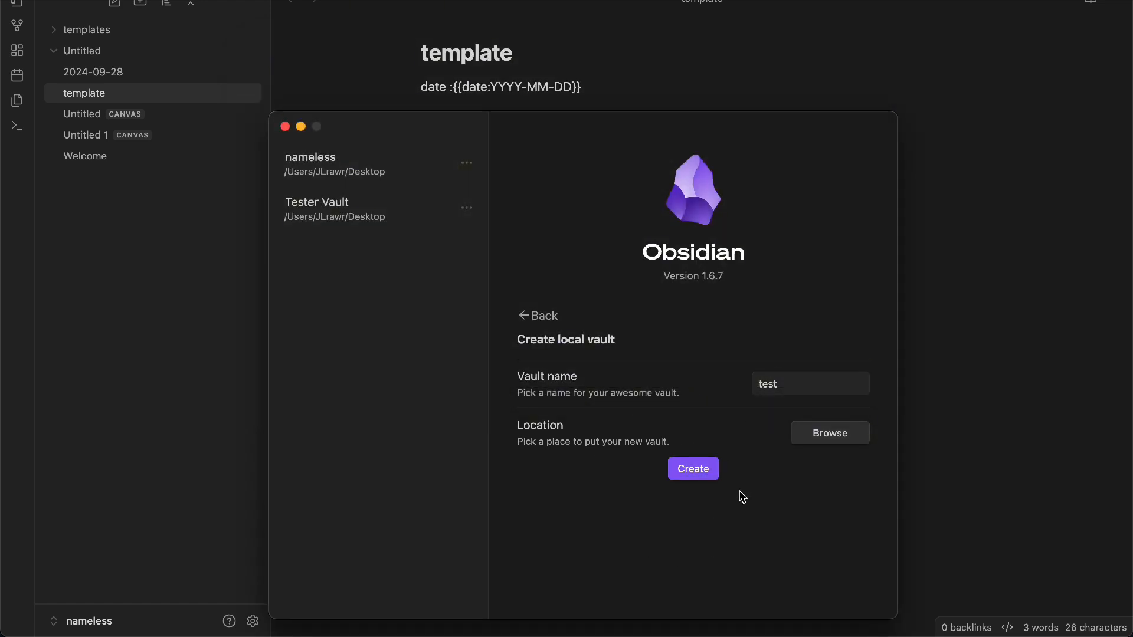